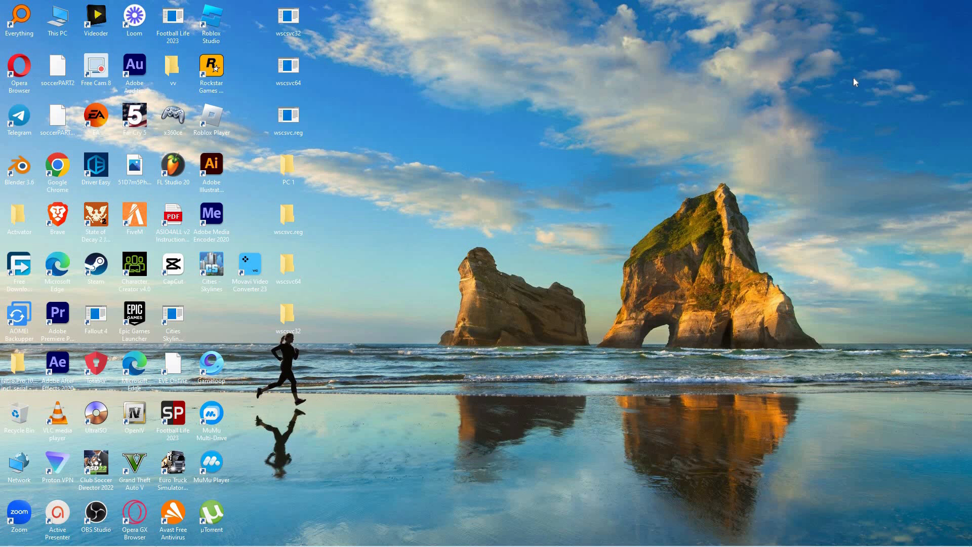
pyautogui.moveTo(848, 89)
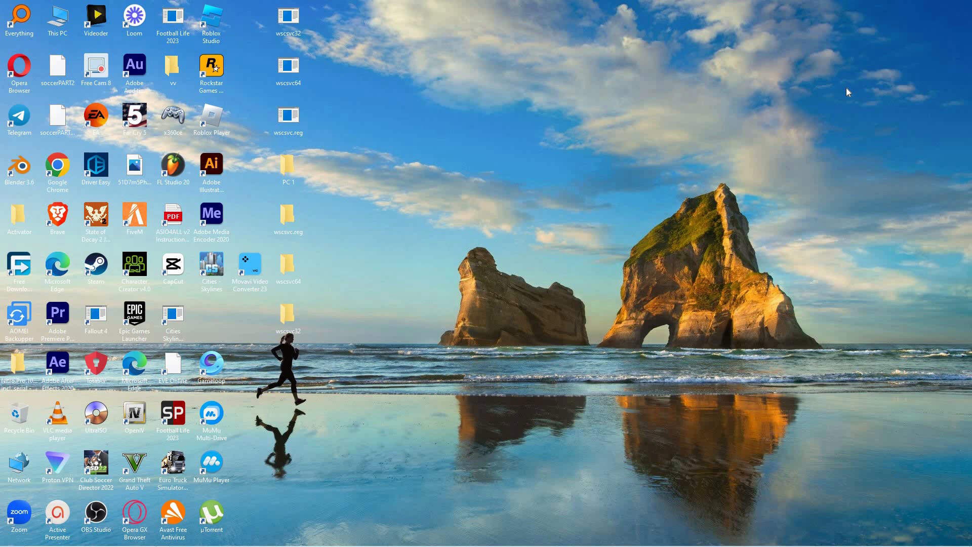
pyautogui.moveTo(777, 104)
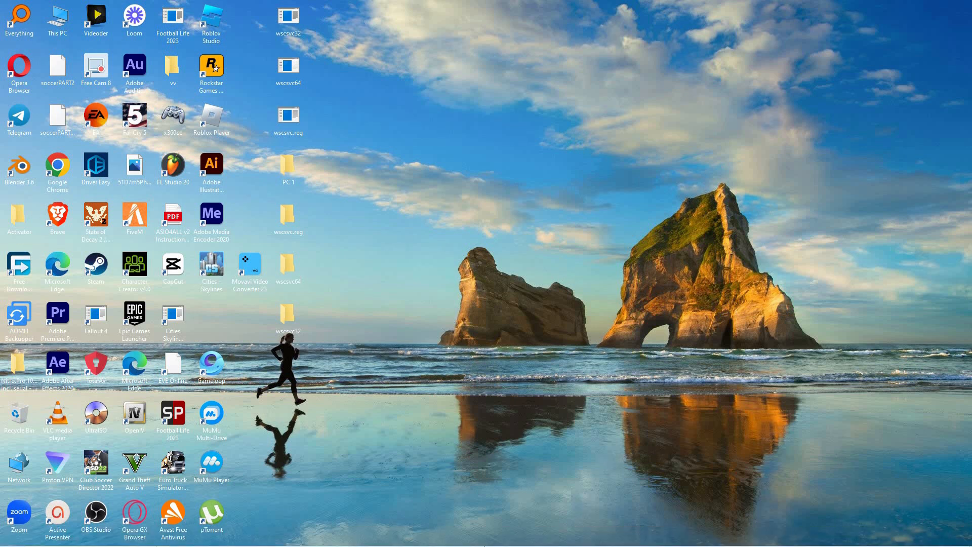
pyautogui.moveTo(402, 406)
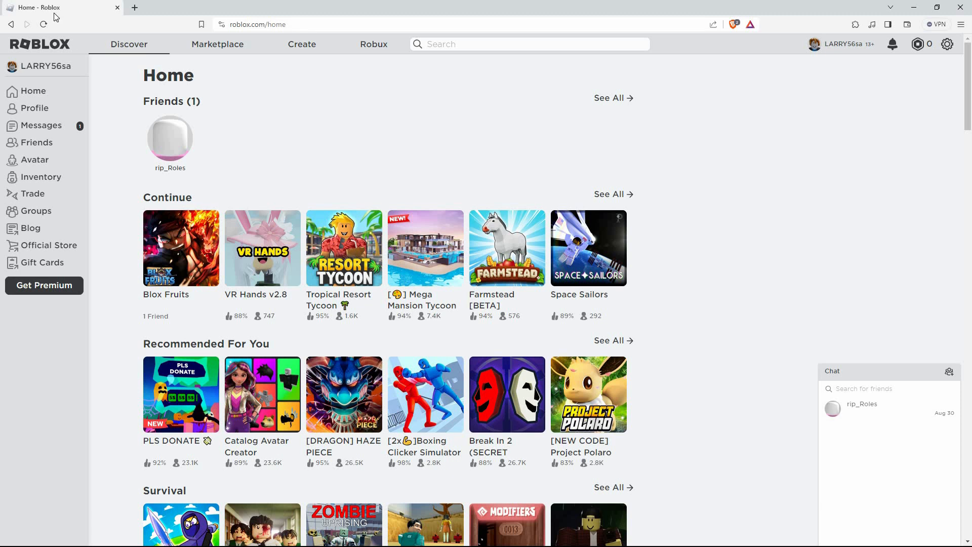
# Step: Reload the Roblox home page in Brave (twice) to refresh its content
pyautogui.click(42, 25)
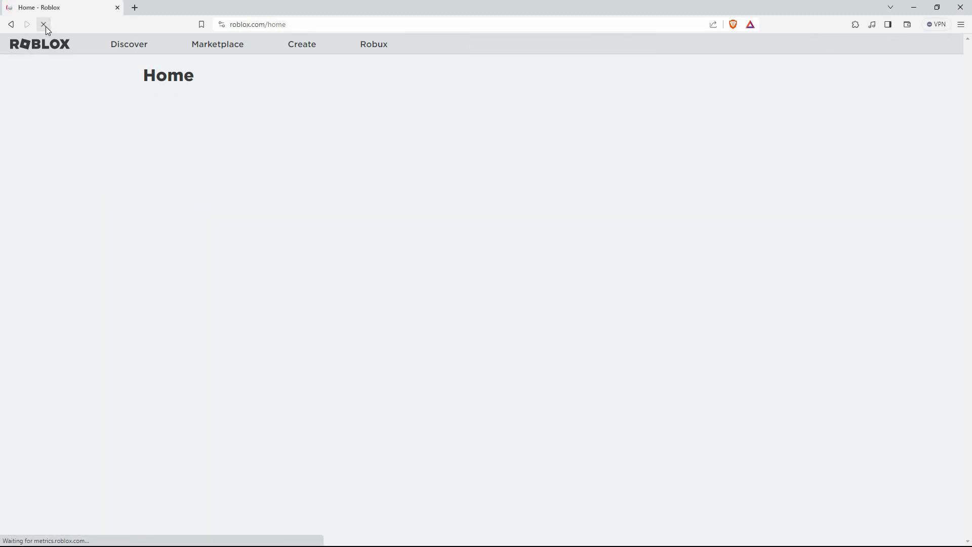
pyautogui.click(43, 25)
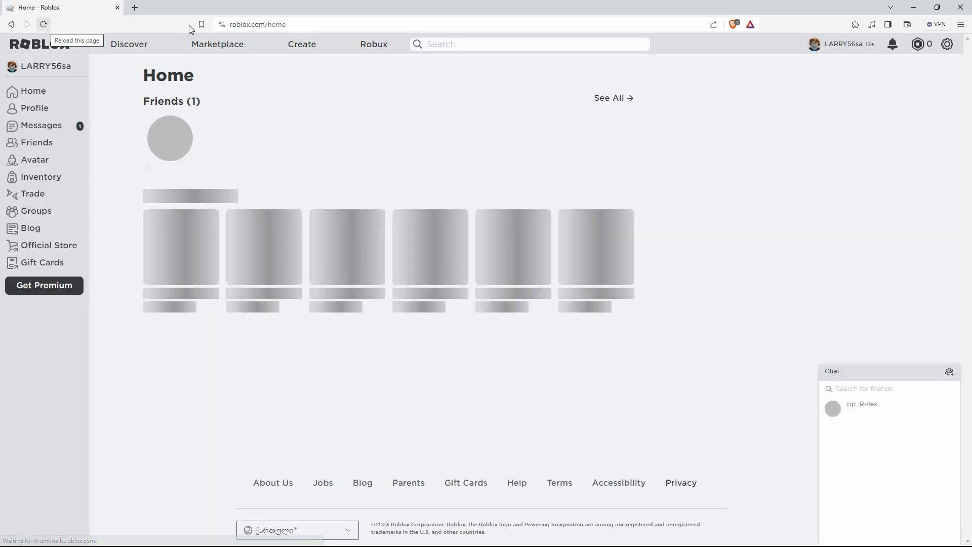
# Step: Show the Roblox account menu with Settings, Quick Log In, Help and Logout
pyautogui.click(948, 44)
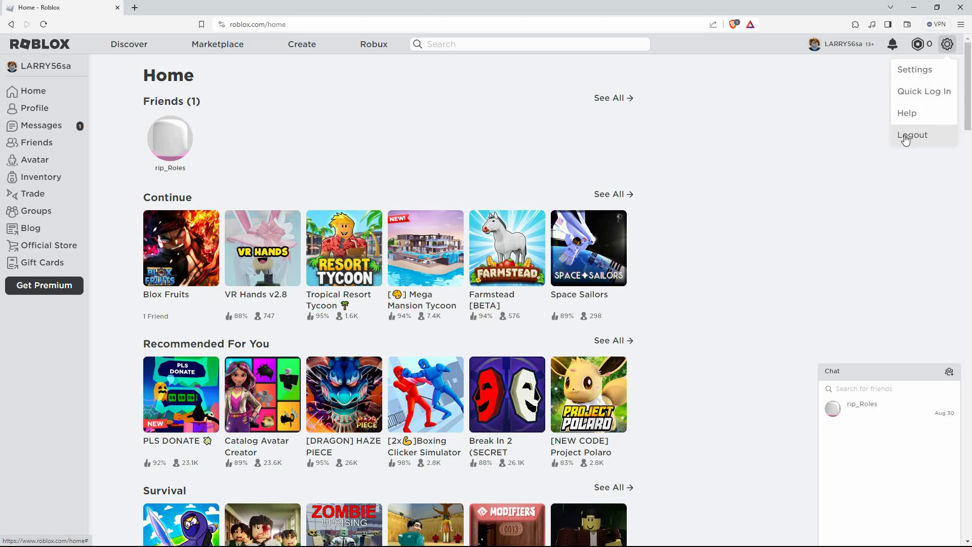
pyautogui.moveTo(643, 131)
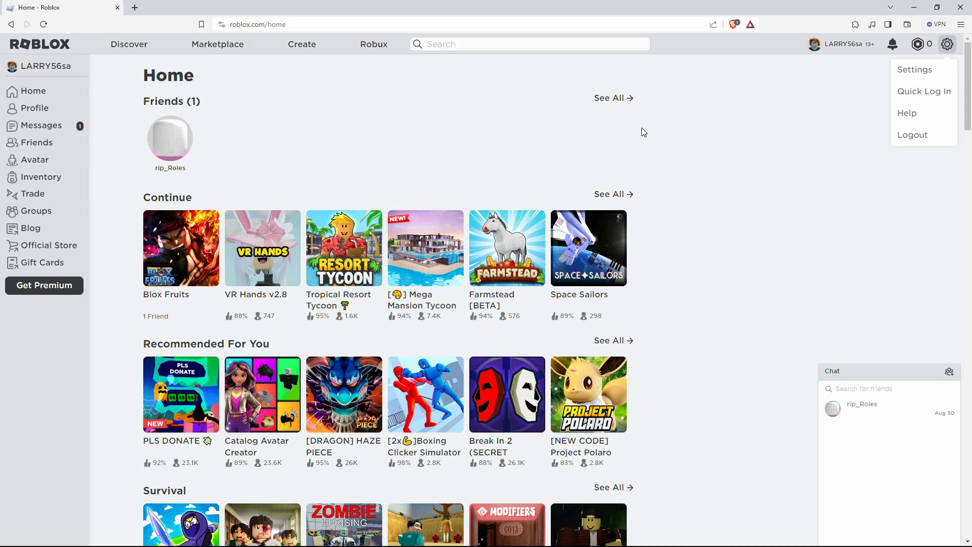
pyautogui.moveTo(779, 267)
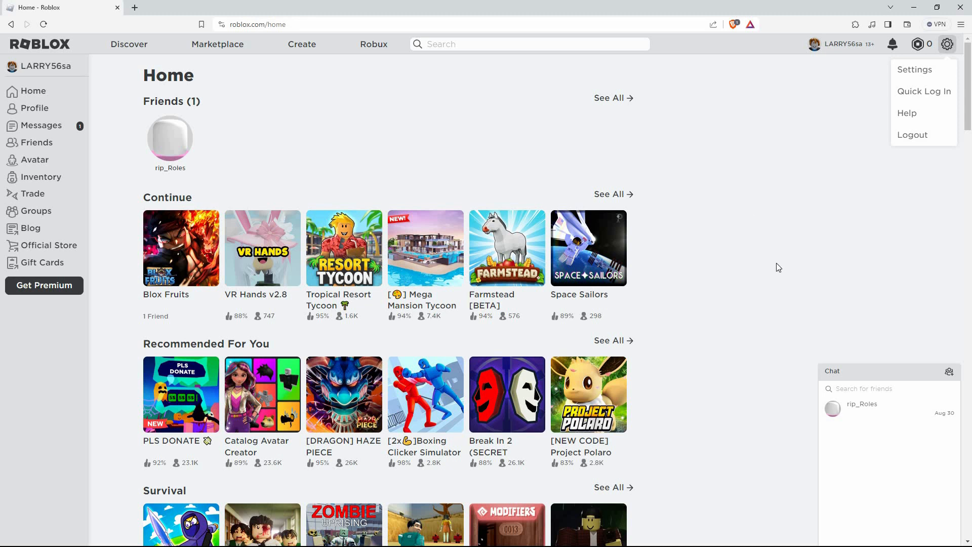
pyautogui.moveTo(964, 32)
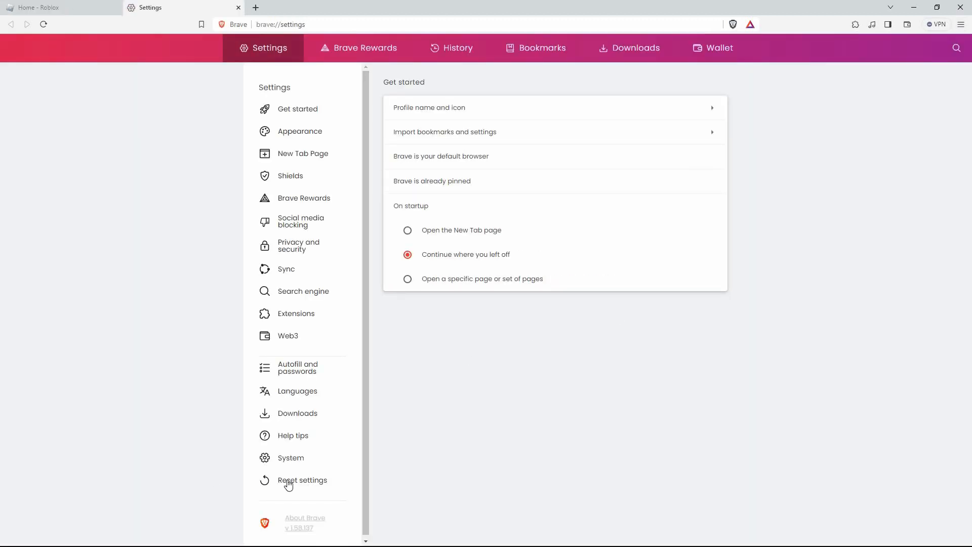
pyautogui.moveTo(316, 484)
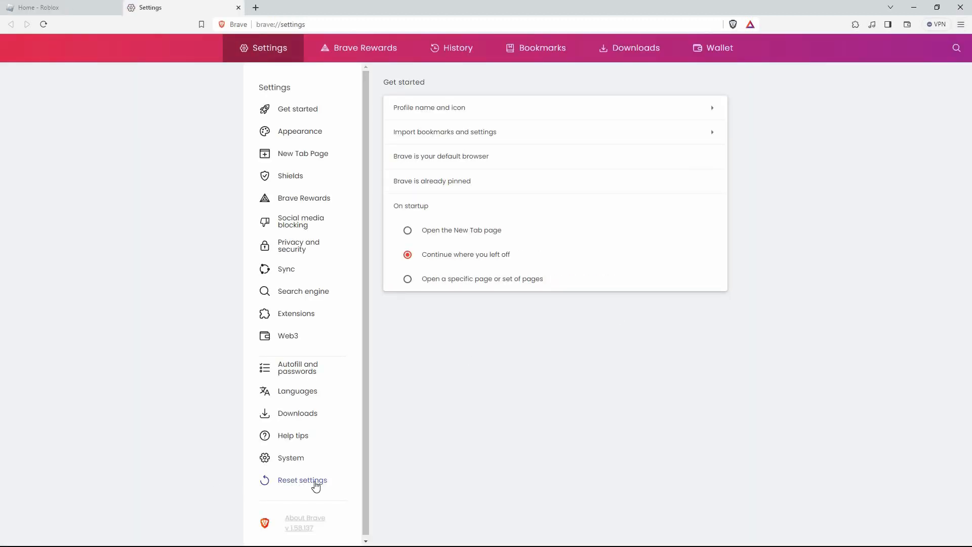
pyautogui.moveTo(357, 439)
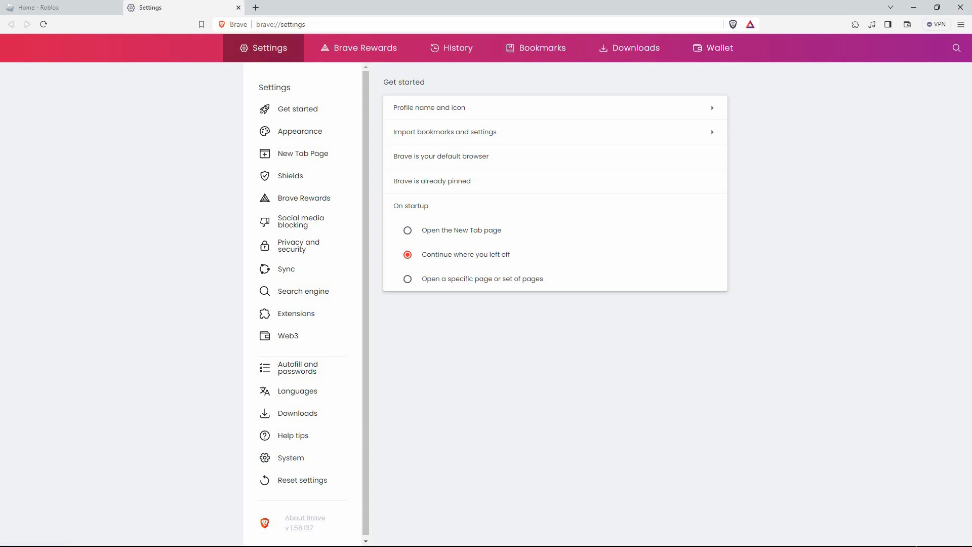
# Step: Bring up the Windows Start menu over the Brave settings tab
pyautogui.click(11, 536)
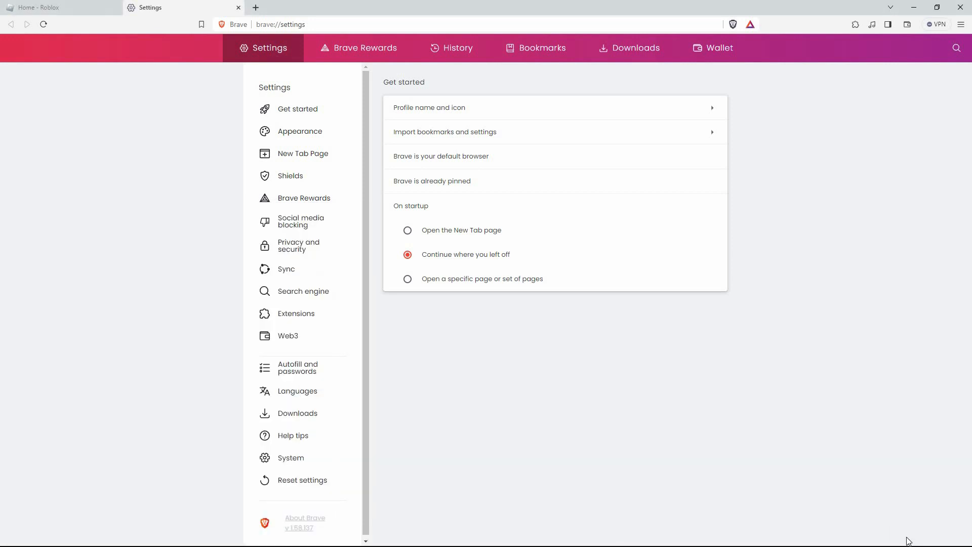
pyautogui.click(11, 537)
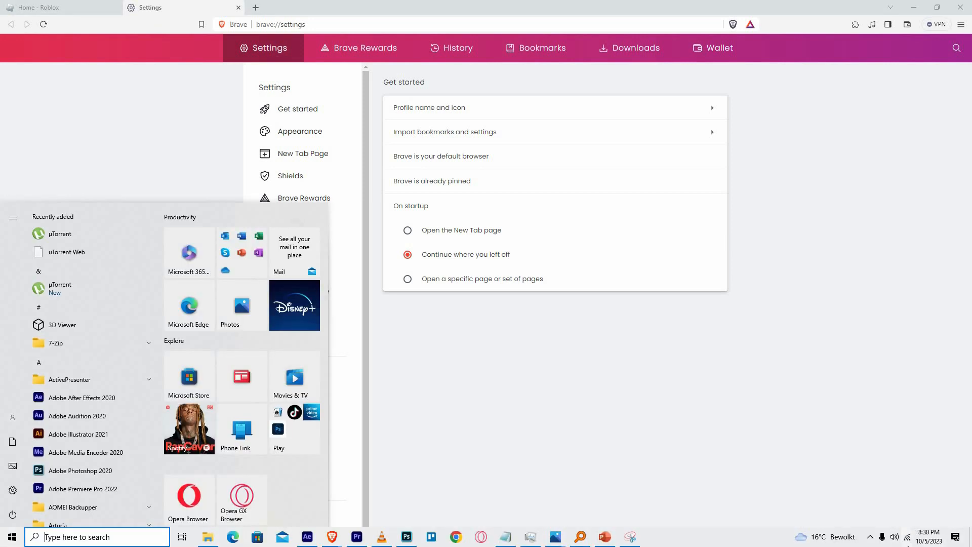